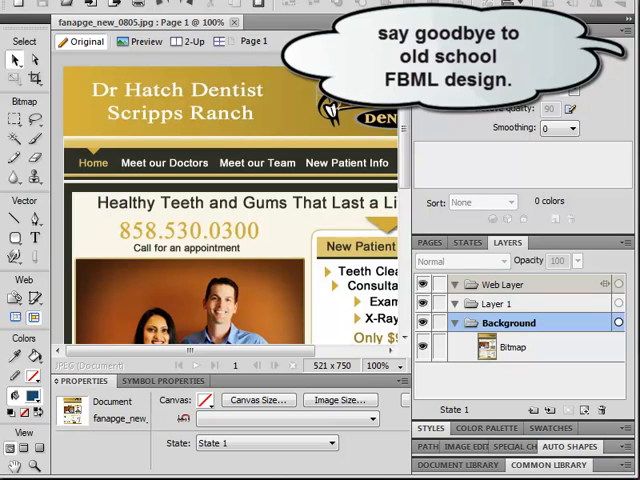
# - Copy the Hatch Dental logo into a new 221×81 transparent image in Fireworks
pyautogui.scroll(-3)
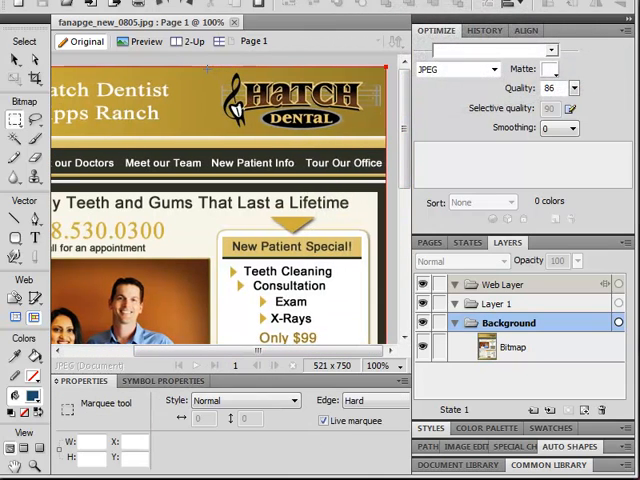
pyautogui.moveTo(205, 68); pyautogui.dragTo(390, 135)
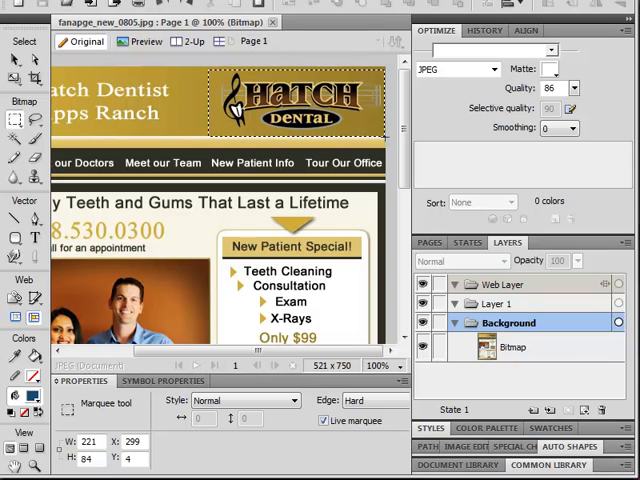
pyautogui.click(516, 347)
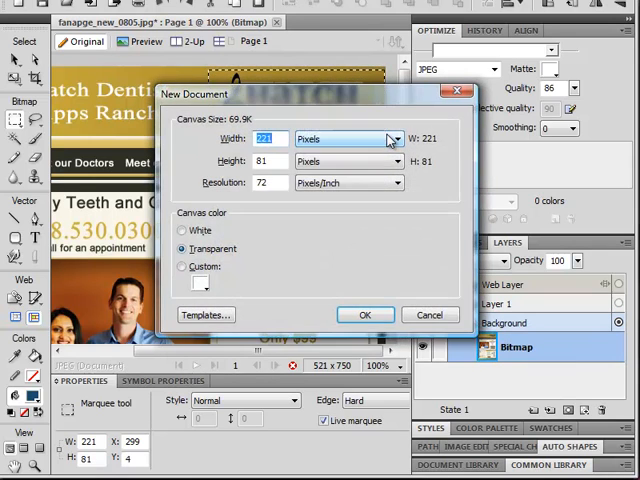
pyautogui.click(365, 314)
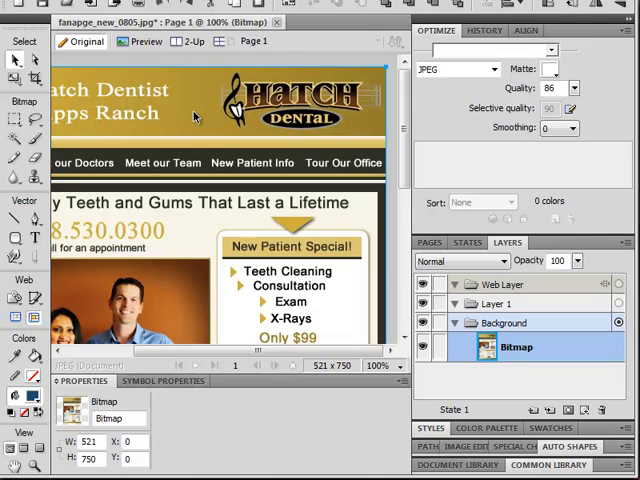
pyautogui.moveTo(155, 140)
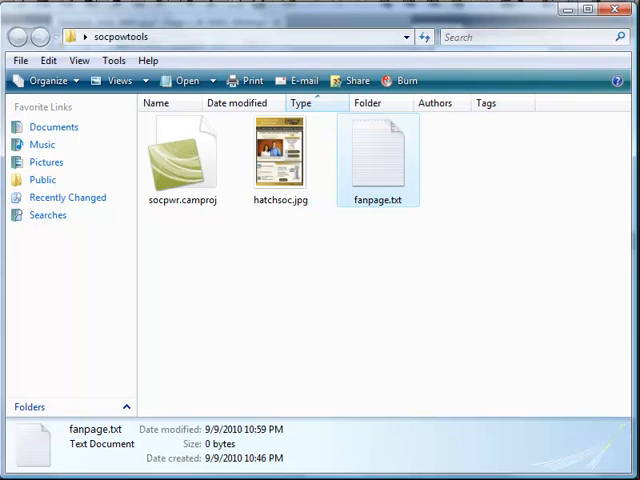
# - Open hatchsoc.jpg from the socpowtools folder
pyautogui.click(279, 155)
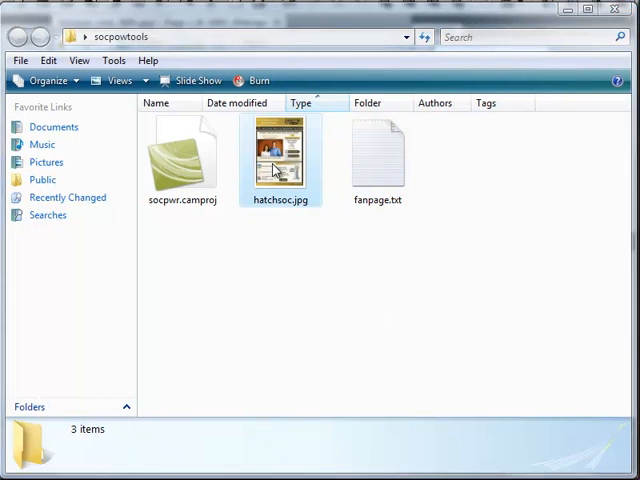
pyautogui.doubleClick(280, 155)
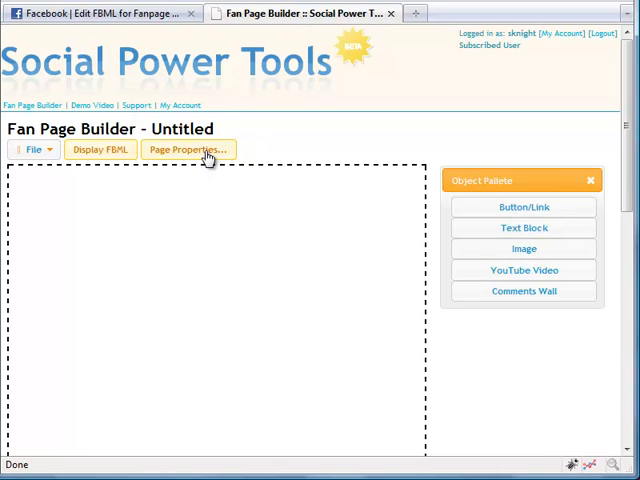
# - Set the page background image URL to the mediadentist.com hatchsoc.jpg and apply it
pyautogui.click(186, 149)
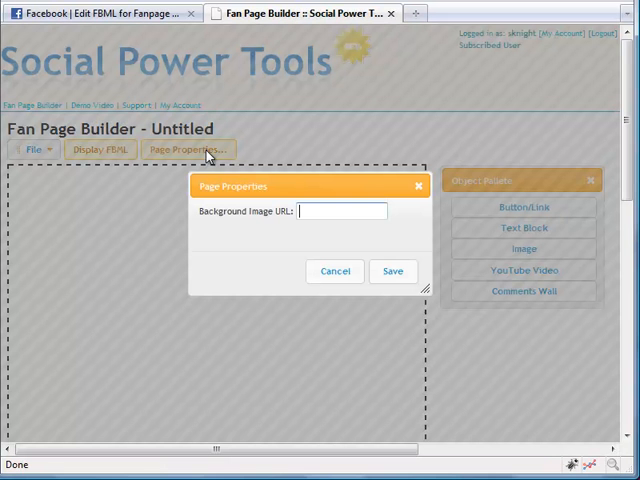
pyautogui.write('mediadentist.com/hat')
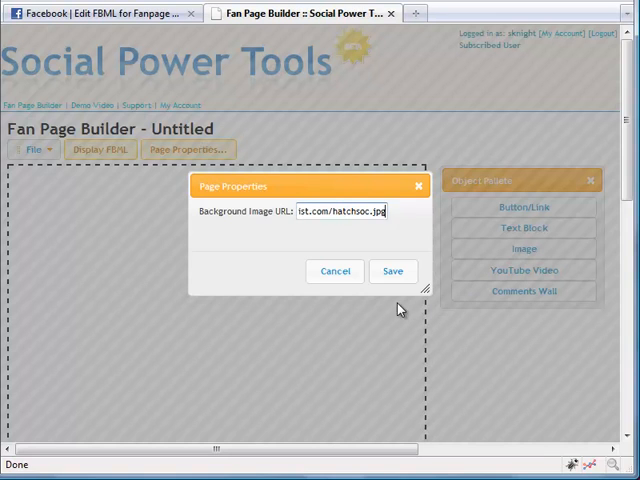
pyautogui.click(393, 271)
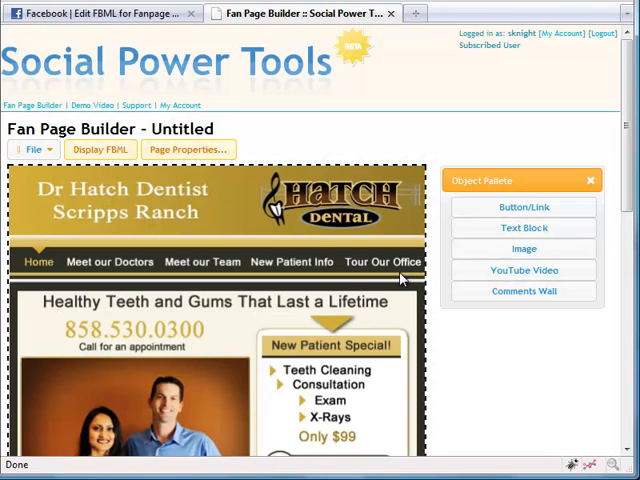
pyautogui.moveTo(314, 231)
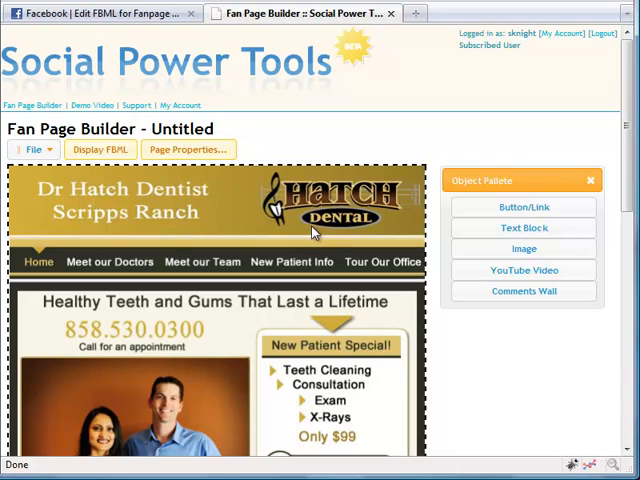
pyautogui.scroll(-3)
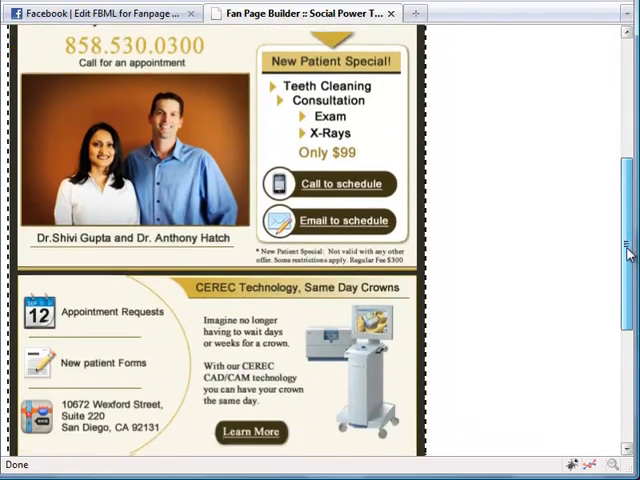
pyautogui.scroll(3)
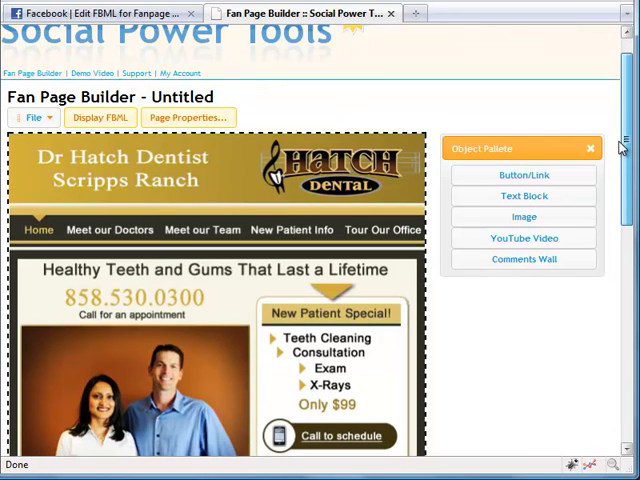
pyautogui.click(33, 117)
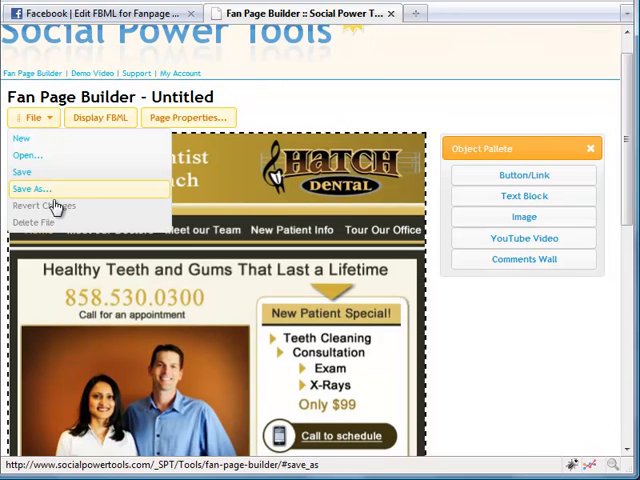
# - Save the fan page under the name hatchdemo
pyautogui.click(31, 188)
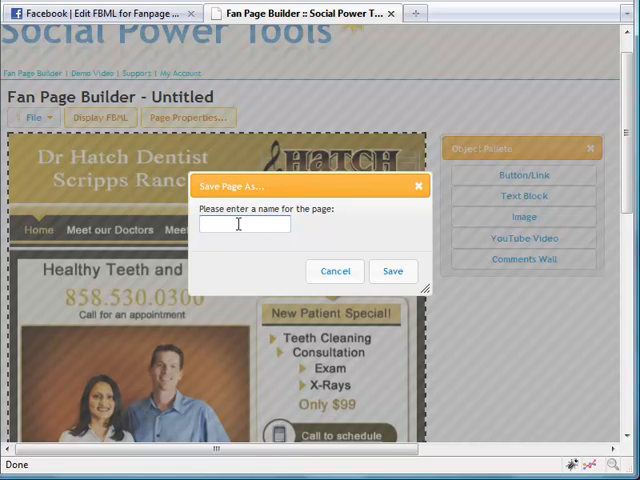
pyautogui.write('hatchden')
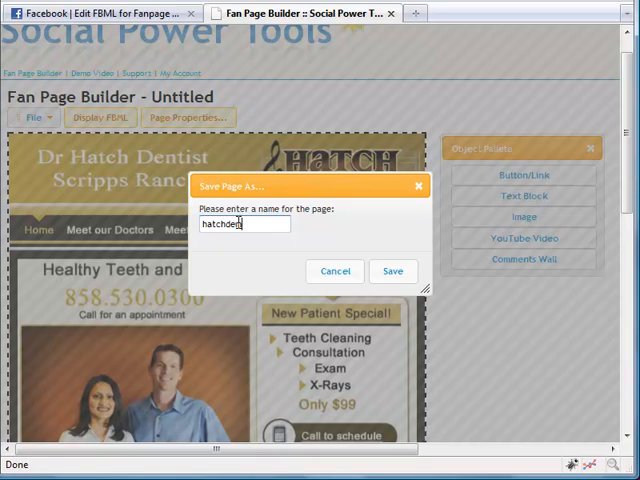
pyautogui.click(393, 271)
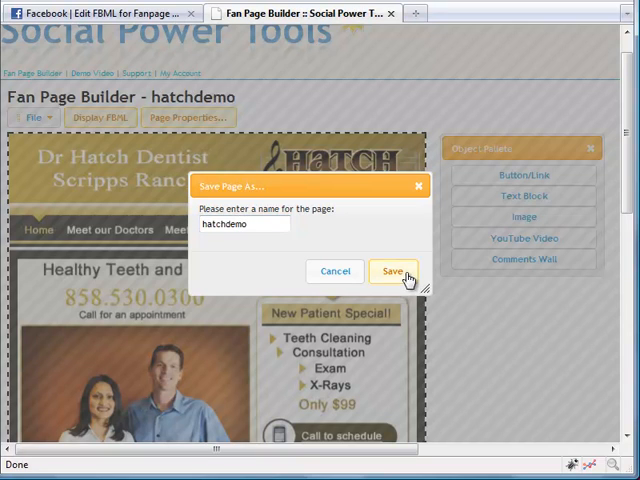
pyautogui.click(393, 271)
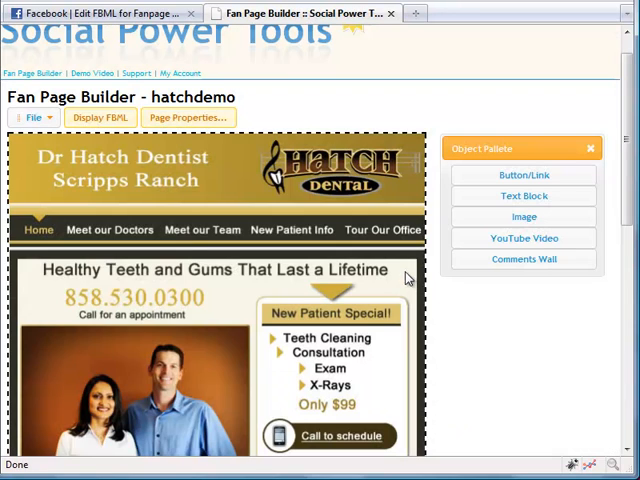
pyautogui.moveTo(318, 158)
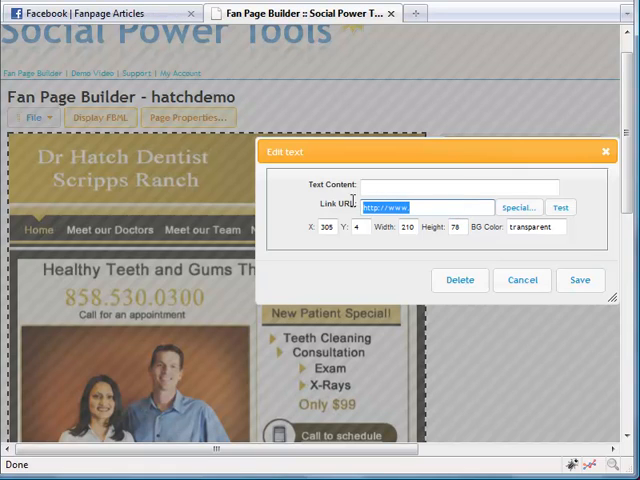
pyautogui.moveTo(337, 108)
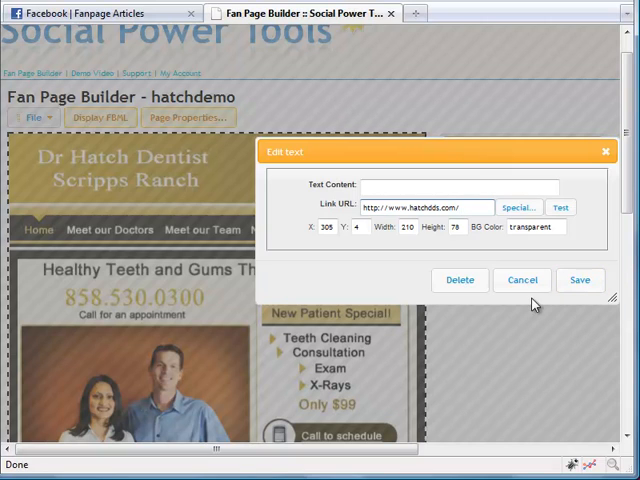
pyautogui.moveTo(580, 280)
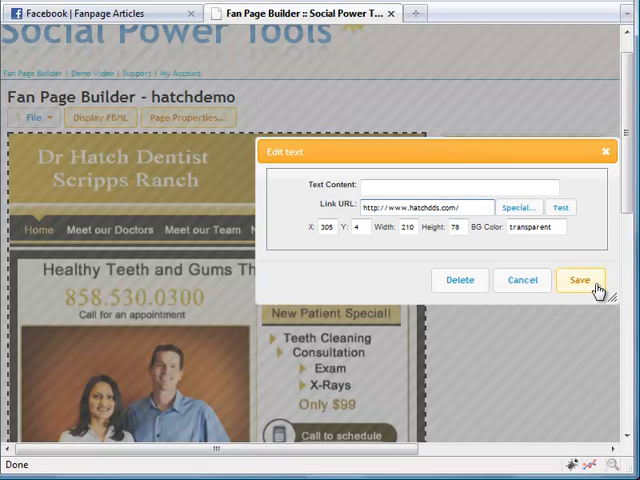
# - Test that the logo link opens hatchdds.com, then return and close the link editor
pyautogui.click(560, 207)
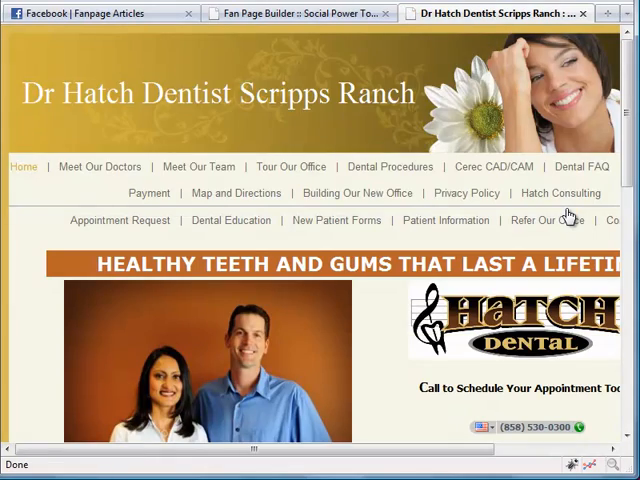
pyautogui.scroll(-3)
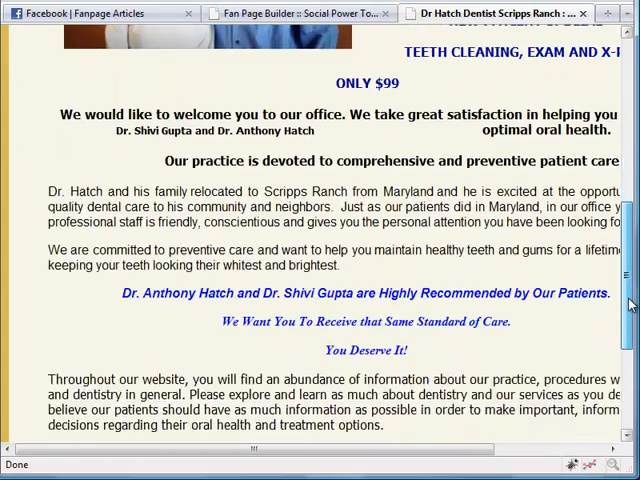
pyautogui.click(293, 13)
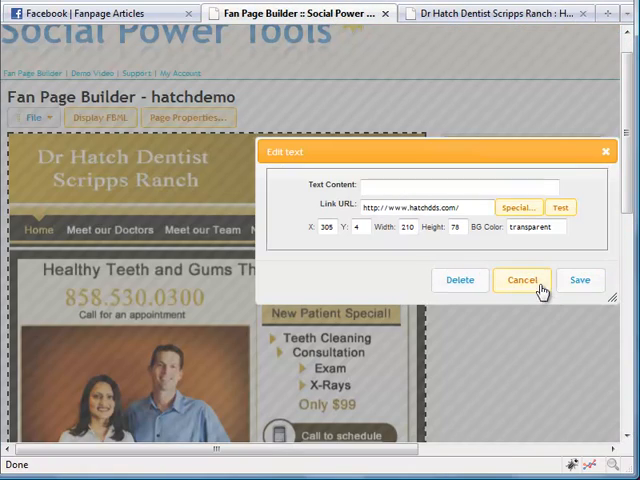
pyautogui.click(521, 280)
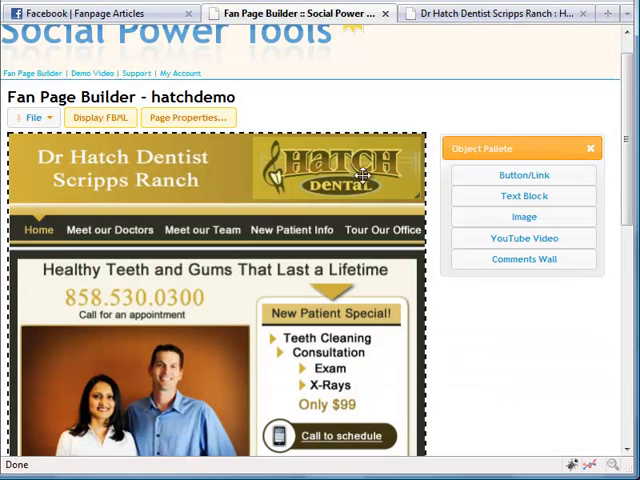
pyautogui.moveTo(550, 348)
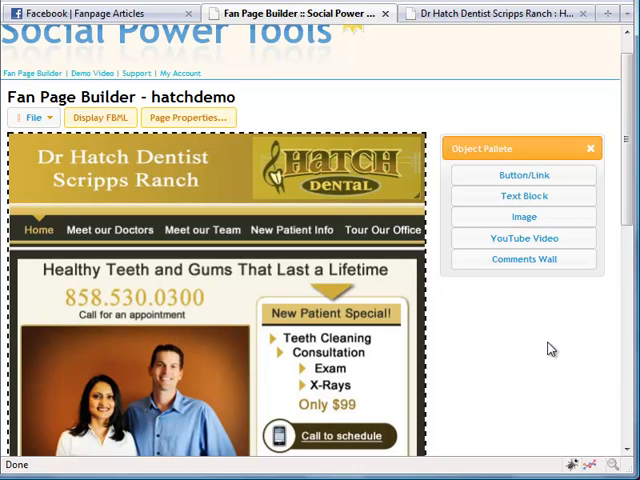
pyautogui.scroll(-3)
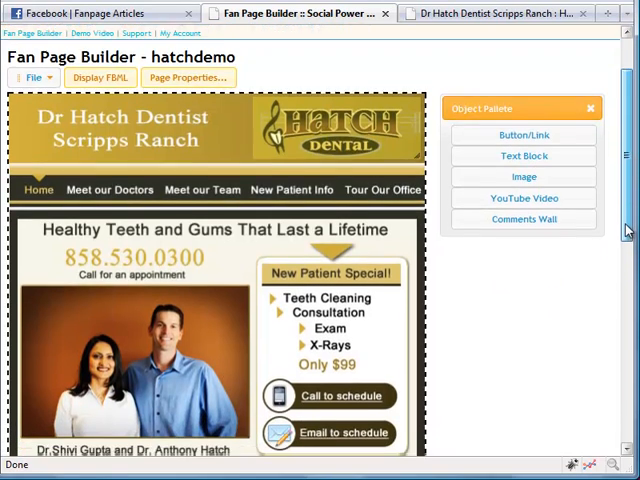
pyautogui.scroll(-3)
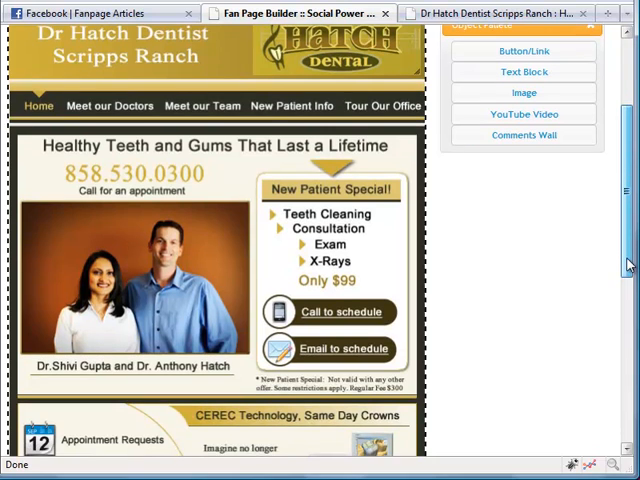
pyautogui.scroll(-3)
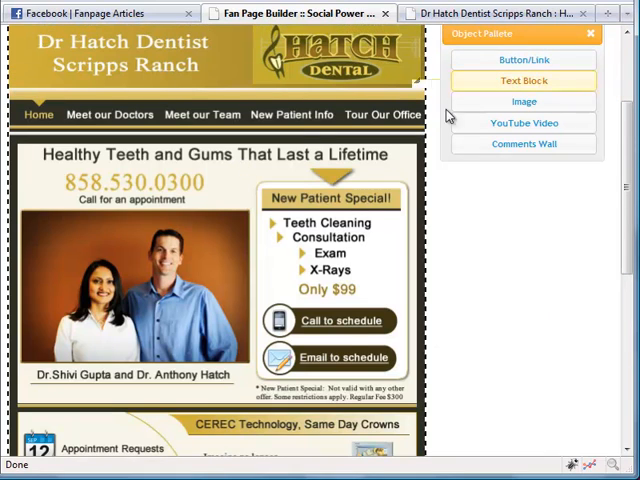
pyautogui.moveTo(259, 360)
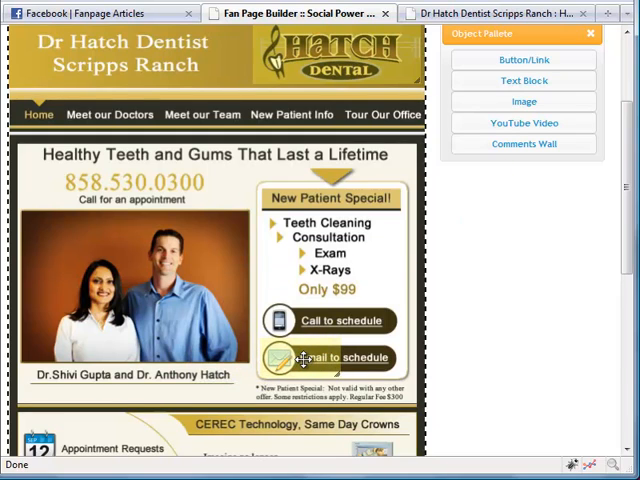
# - Bring up the Special link options for the Email to schedule button's link
pyautogui.click(345, 357)
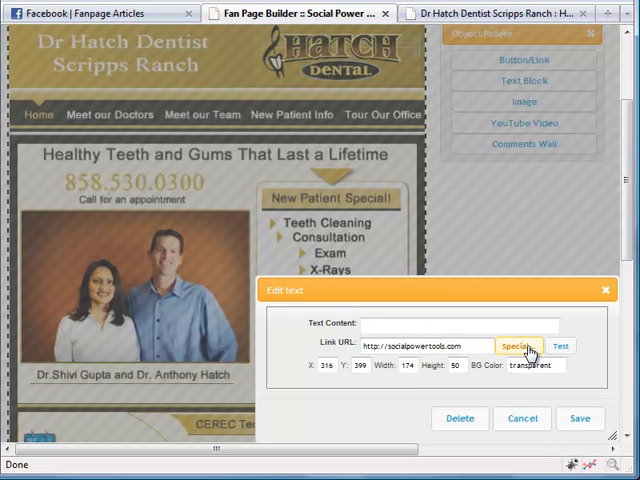
pyautogui.click(518, 346)
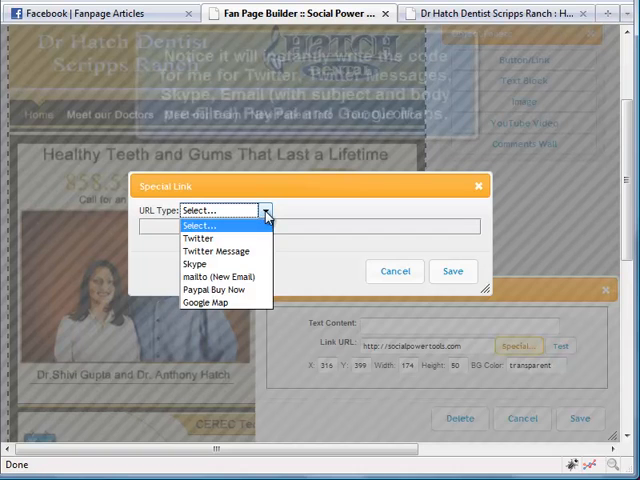
pyautogui.click(215, 276)
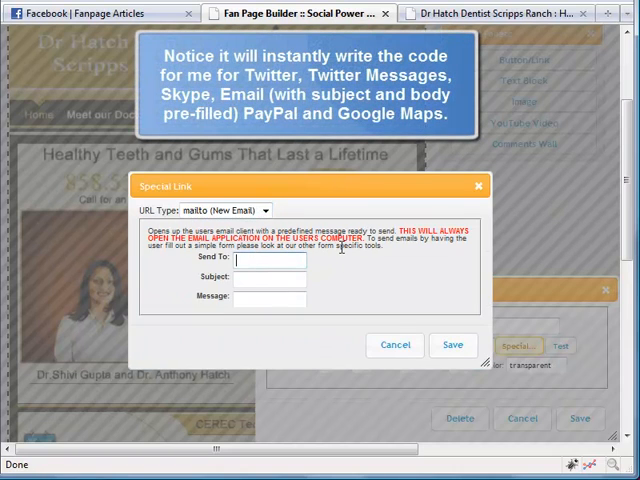
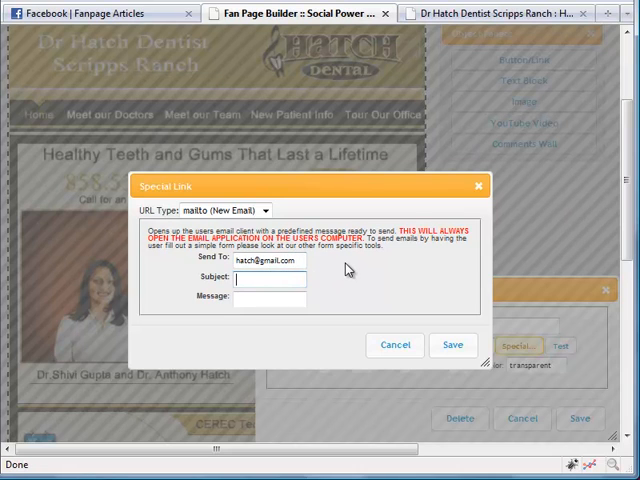
# - Enter subject 'Welcome to our fan page' and message 'Learn more....'
pyautogui.write('welcome to ou')
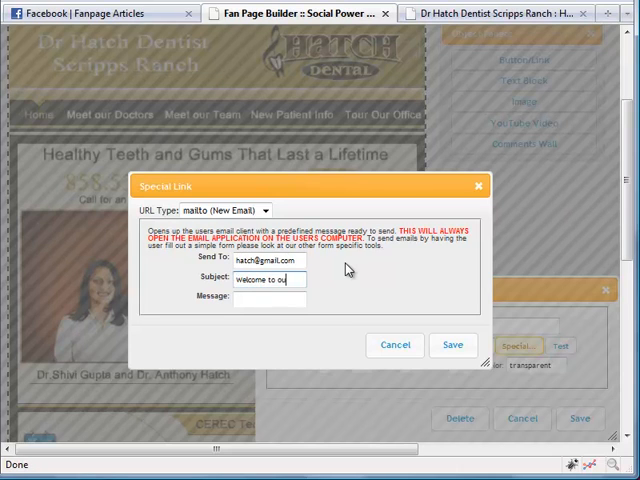
pyautogui.write('r fan page')
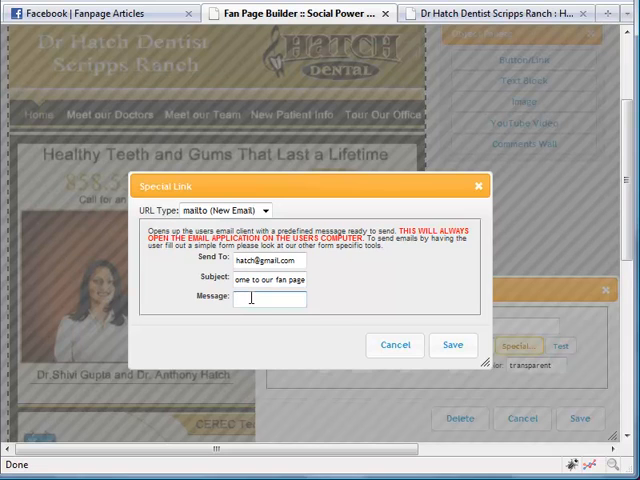
pyautogui.write('h')
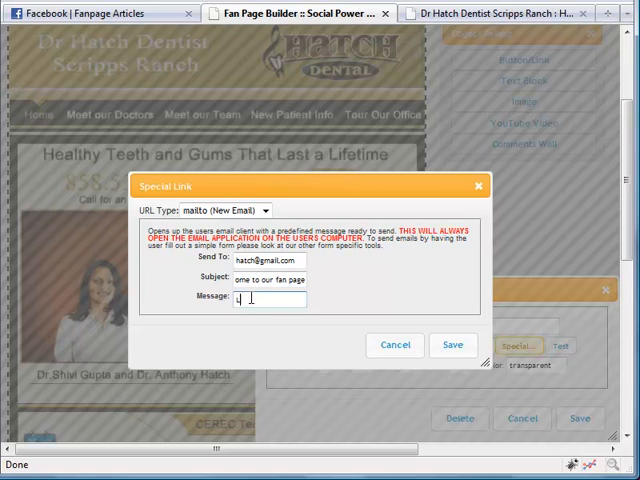
pyautogui.write('Learn more')
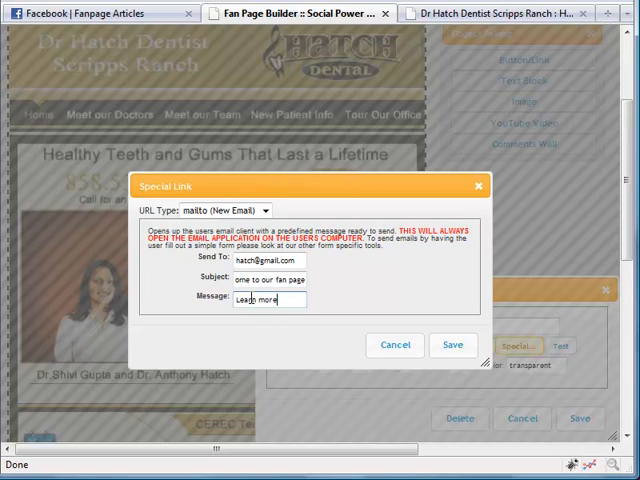
pyautogui.write('....')
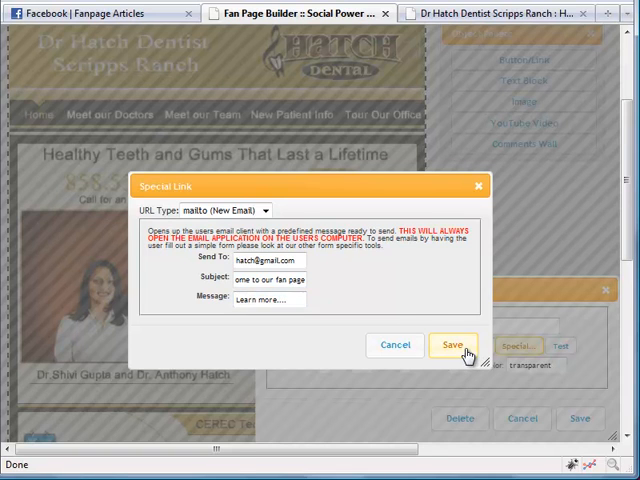
# - Save the mailto settings so the Email to schedule button links to the new email
pyautogui.click(453, 344)
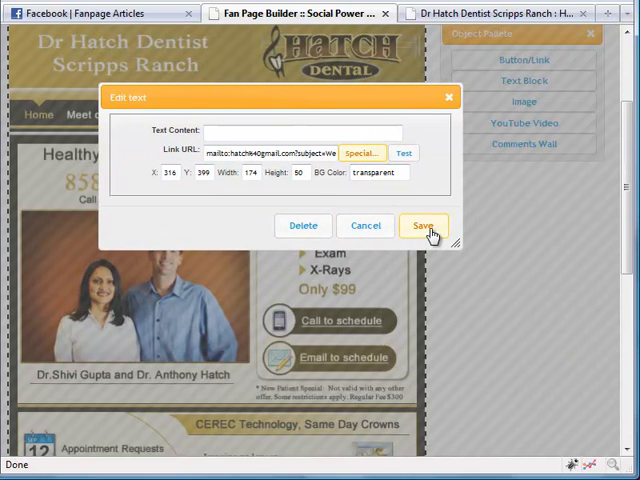
pyautogui.click(422, 225)
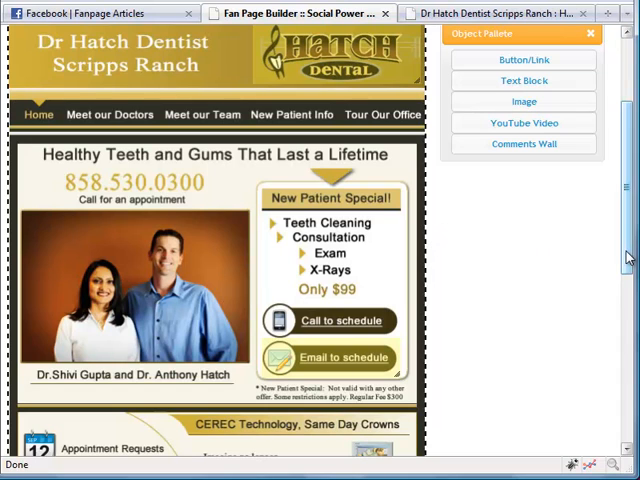
# - Scroll through the hatchdemo page to review it before saving
pyautogui.scroll(3)
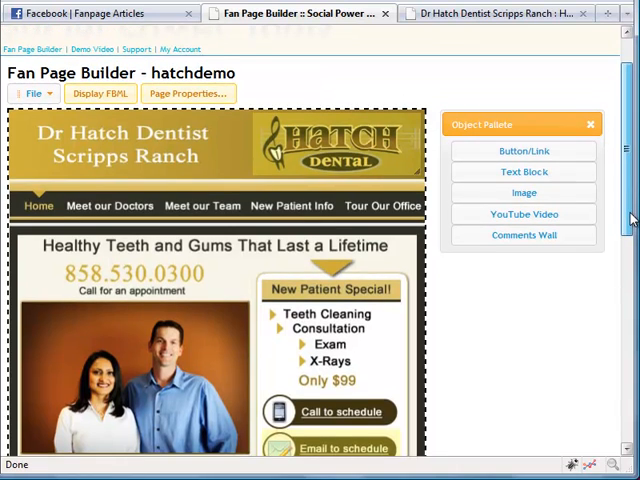
pyautogui.scroll(3)
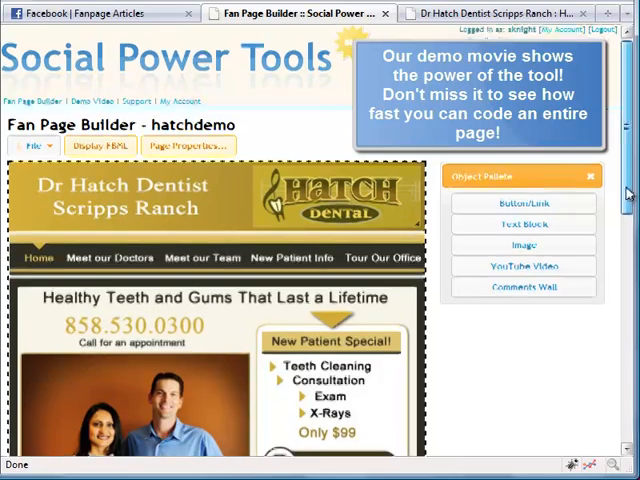
pyautogui.scroll(-3)
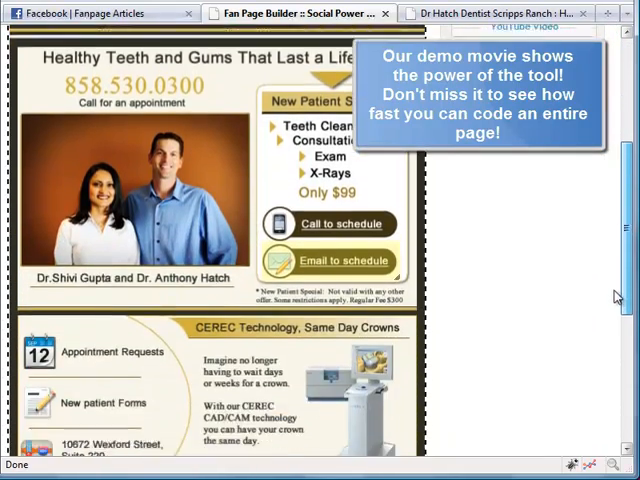
pyautogui.scroll(-3)
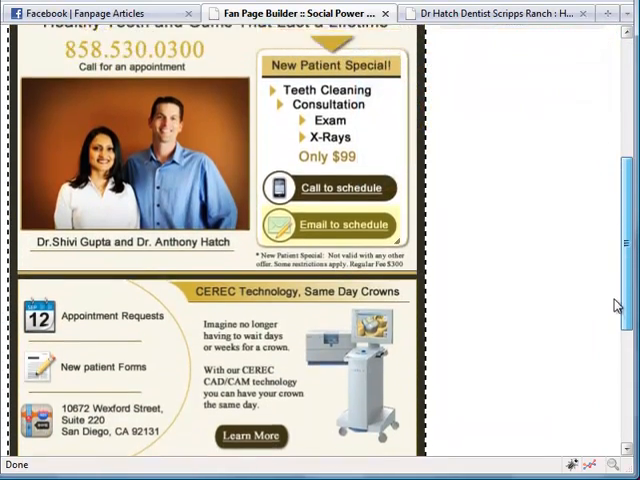
pyautogui.scroll(3)
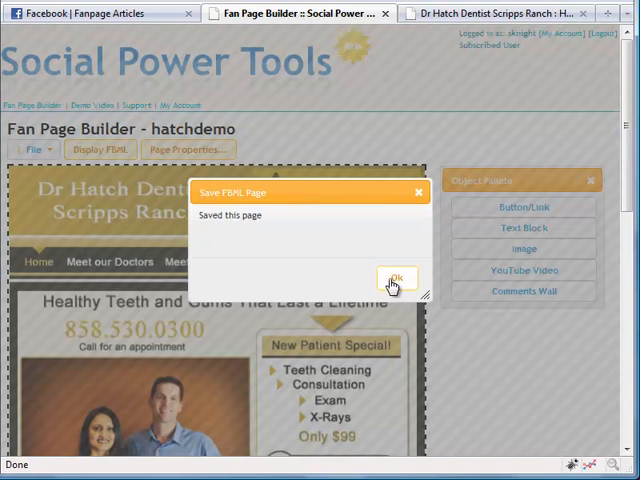
# - Display the generated FBML code for hatchdemo and save the output
pyautogui.click(396, 277)
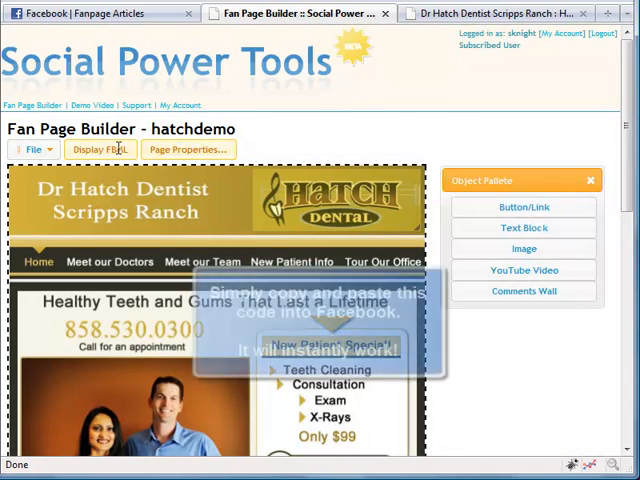
pyautogui.click(97, 149)
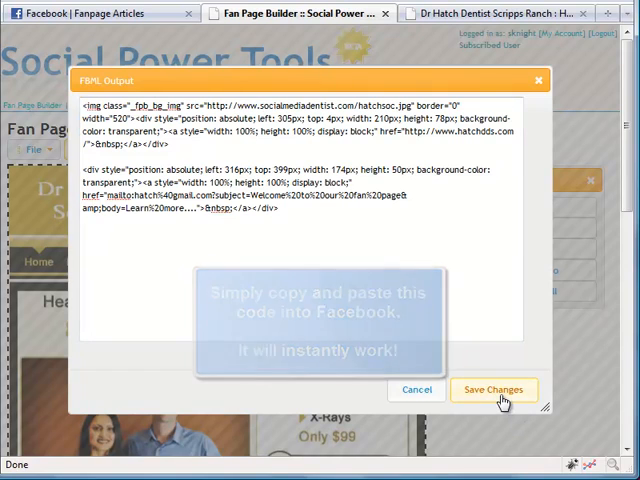
pyautogui.click(493, 389)
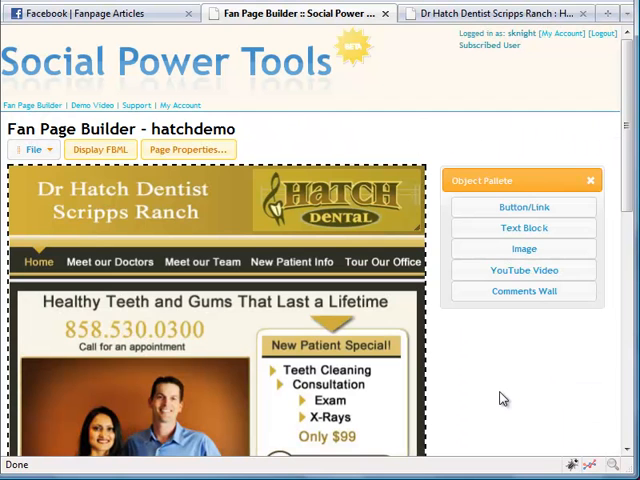